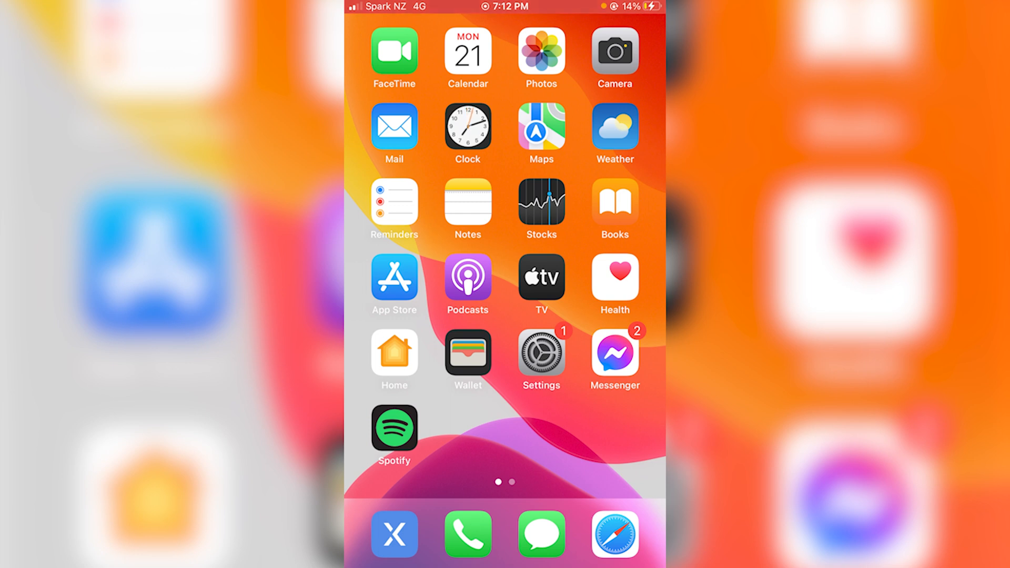
- Launch Settings from the home screen and scroll to the third-party apps list including Vxt
left_click(541, 354)
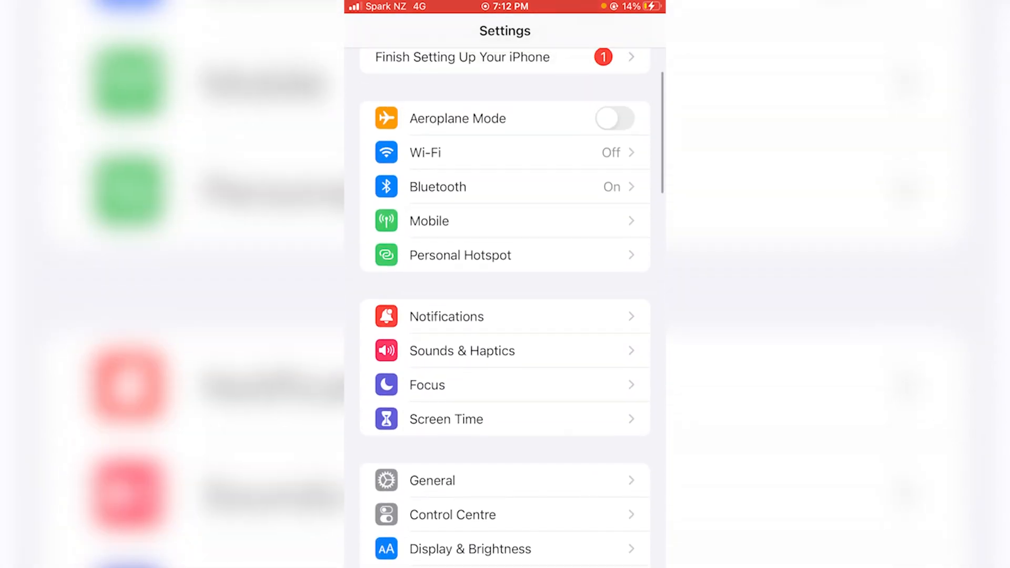
scroll("down", 3)
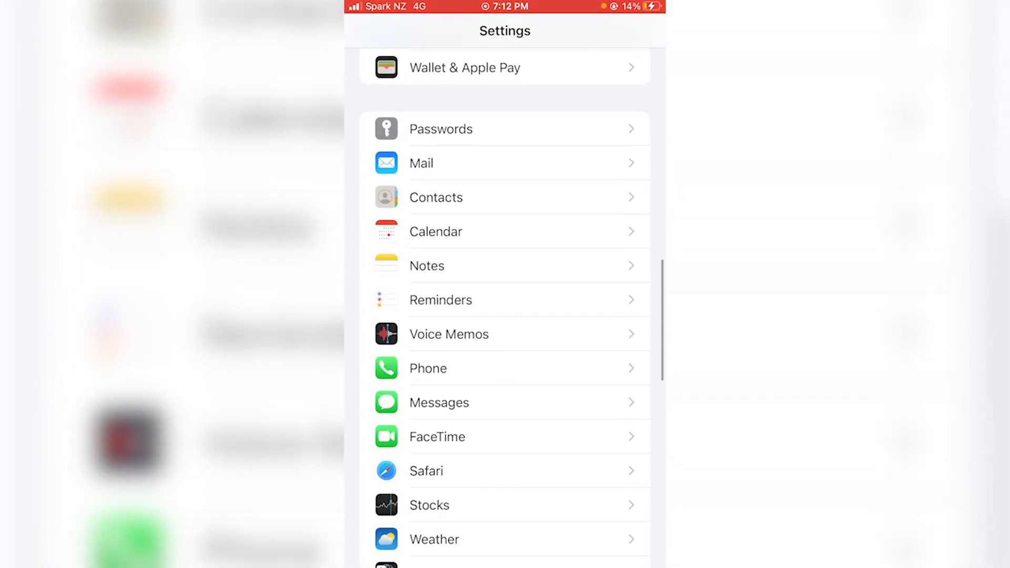
scroll("down", 3)
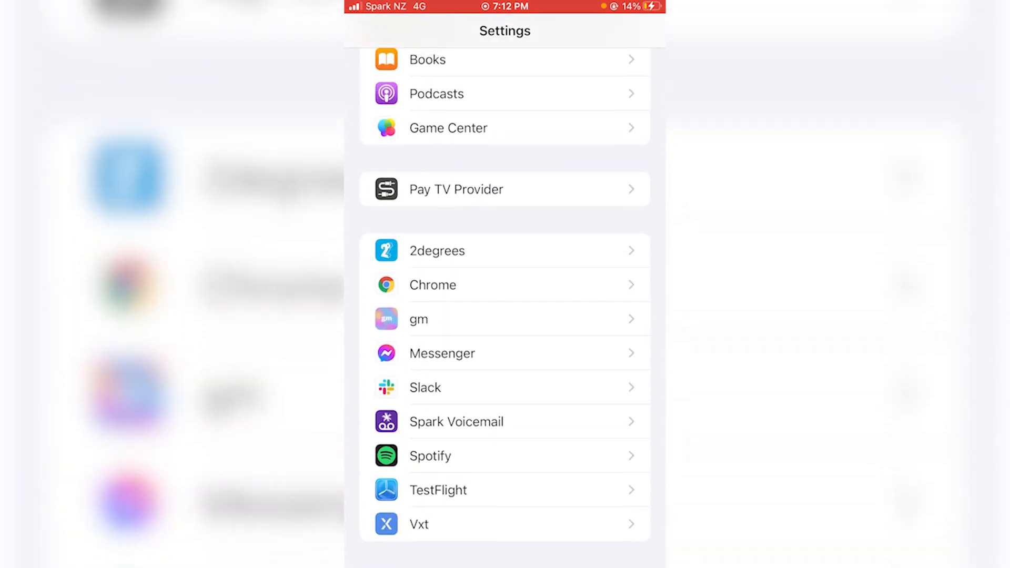
- Turn on Microphone access for the Vxt app in its Settings page
left_click(420, 523)
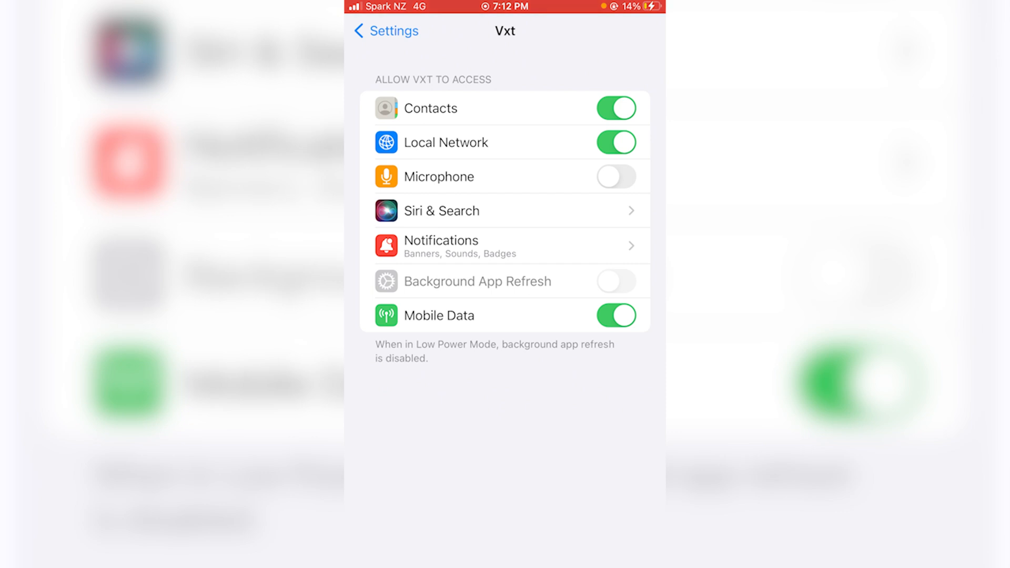
left_click(615, 177)
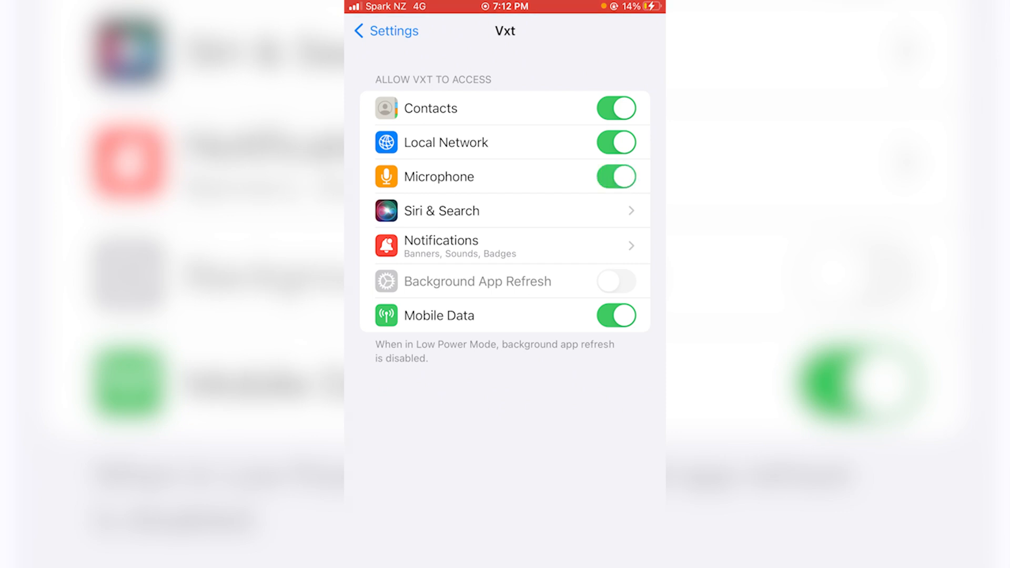
left_click(385, 31)
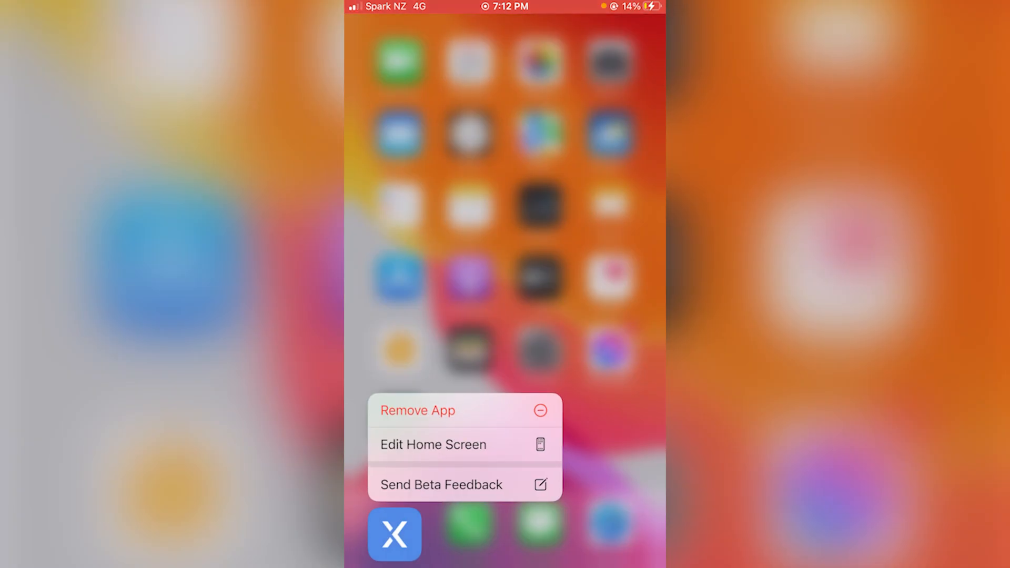
- Choose Remove App for Vxt and answer the Remove "Vxt"? prompt
left_click(417, 410)
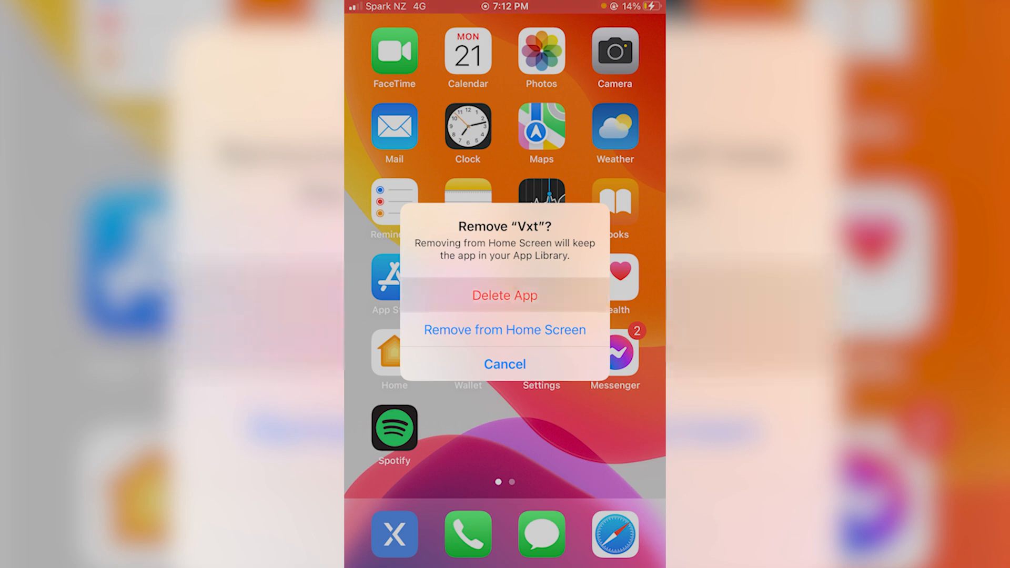
left_click(505, 295)
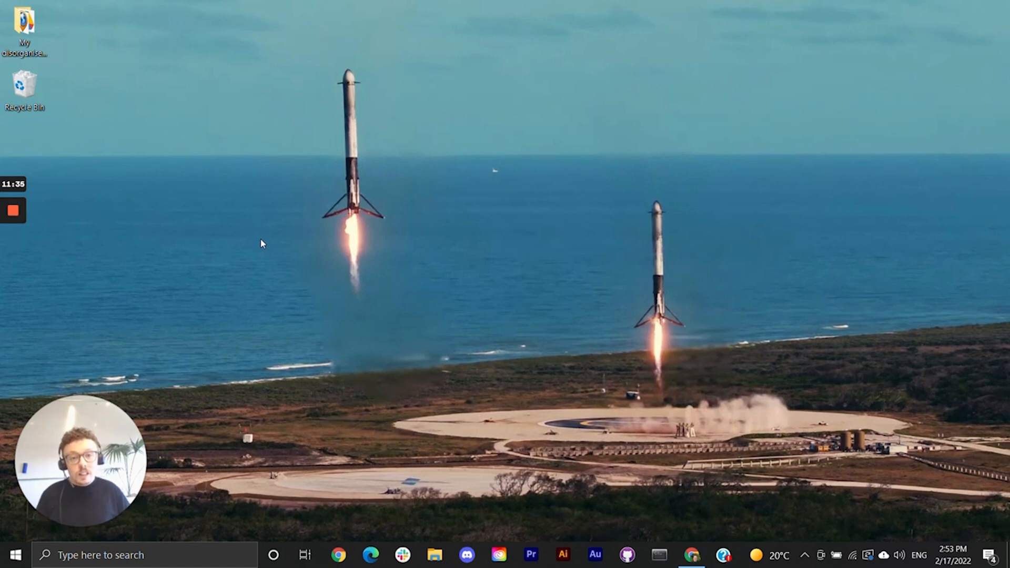
mouse_move(510, 251)
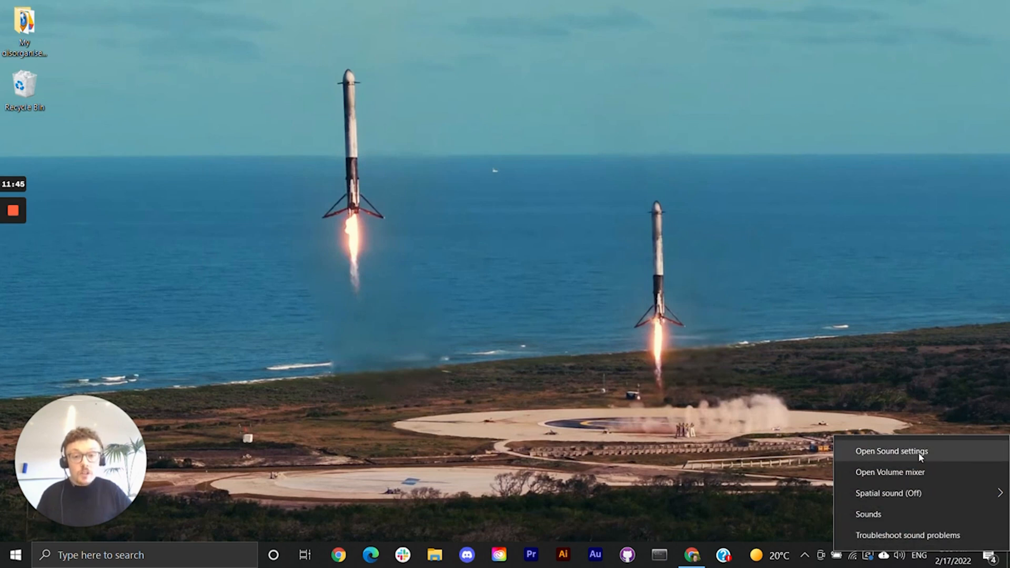
- Launch Windows Sound settings from the taskbar speaker icon
left_click(890, 450)
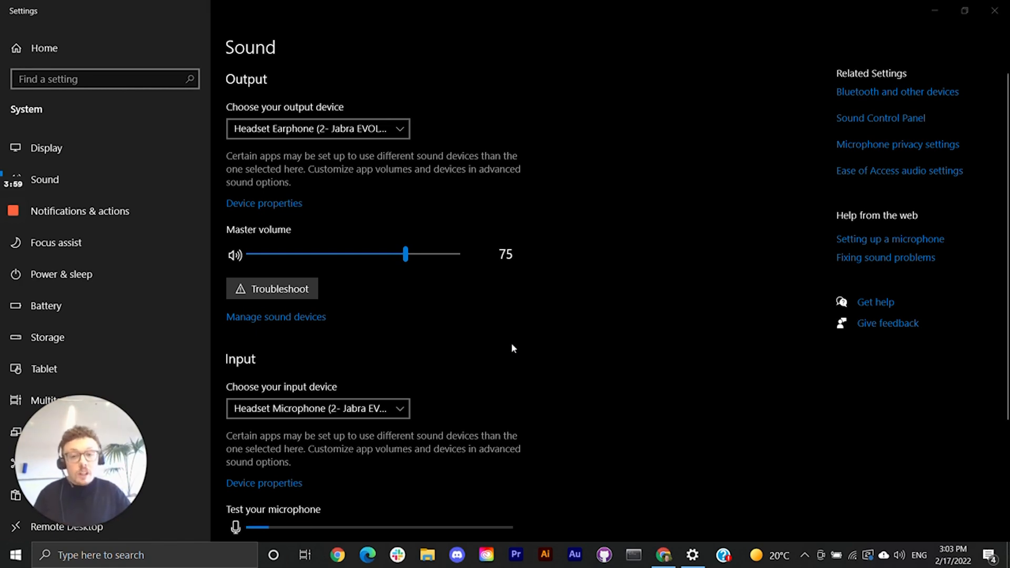
mouse_move(567, 355)
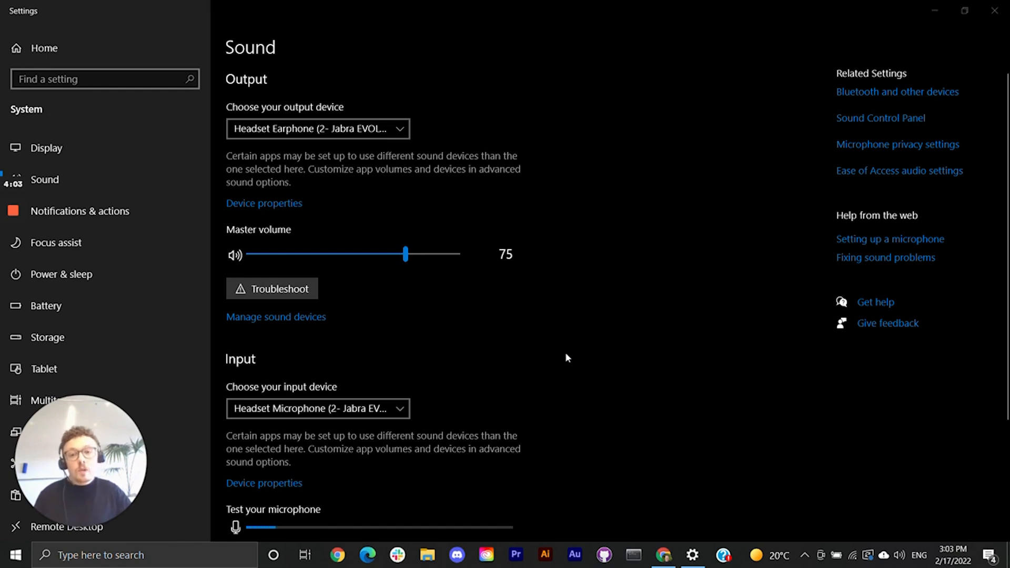
mouse_move(559, 357)
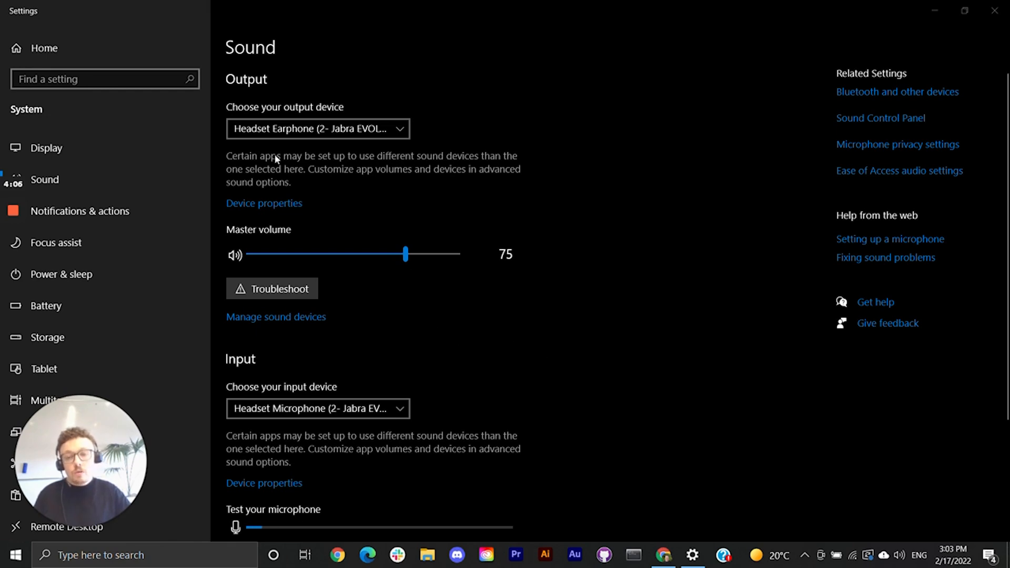
left_click(318, 128)
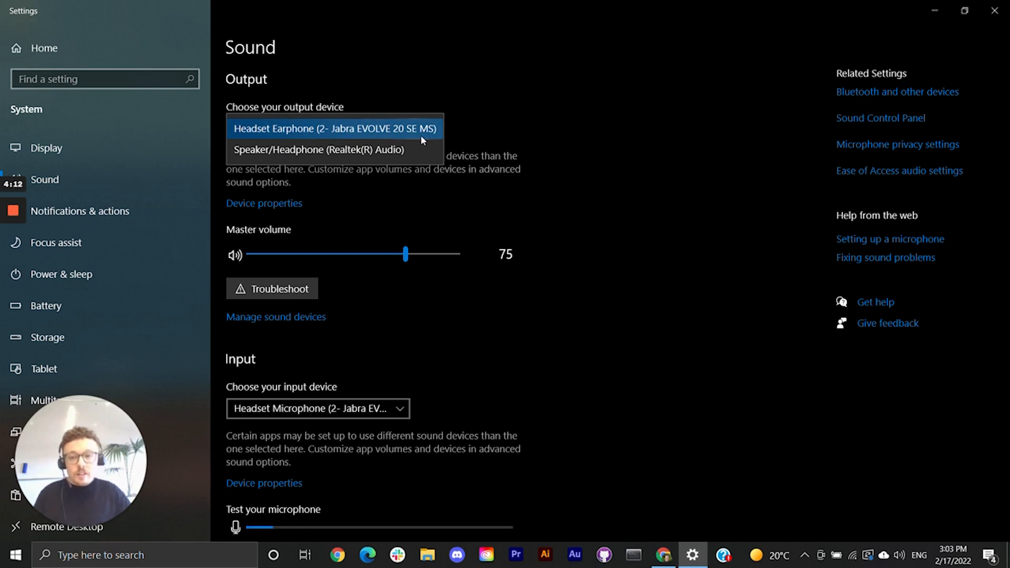
mouse_move(465, 130)
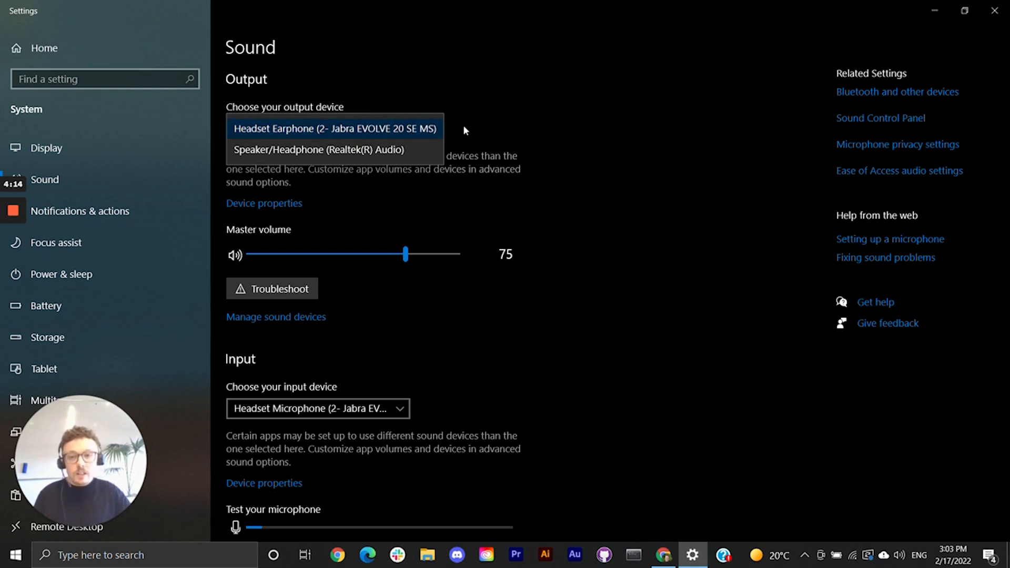
left_click(333, 128)
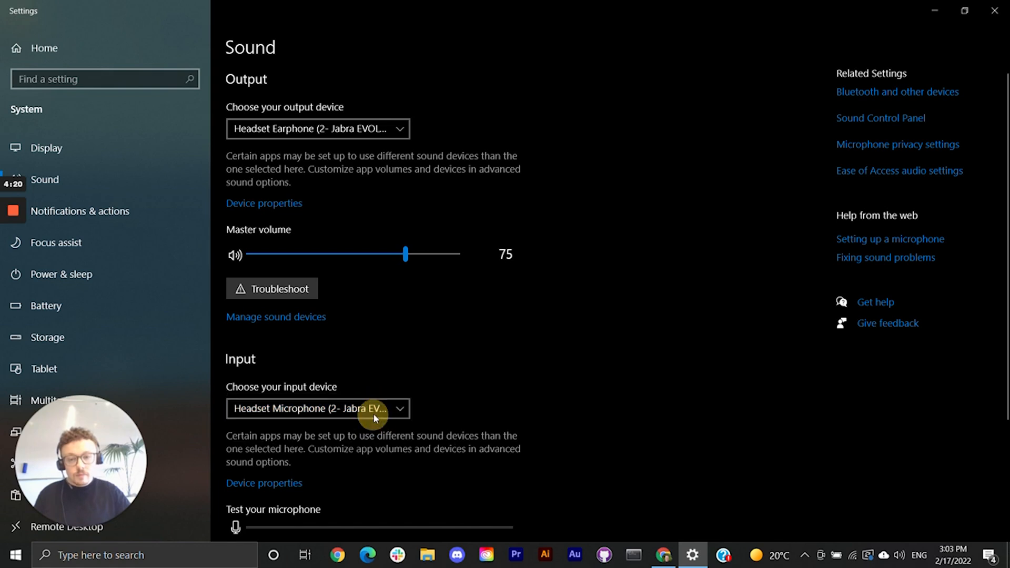
mouse_move(434, 374)
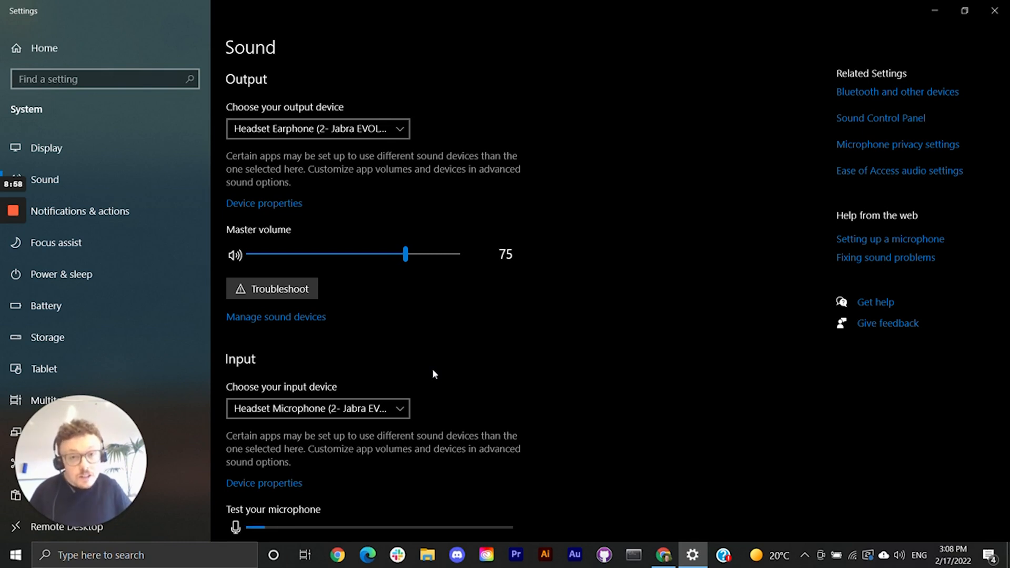
mouse_move(394, 404)
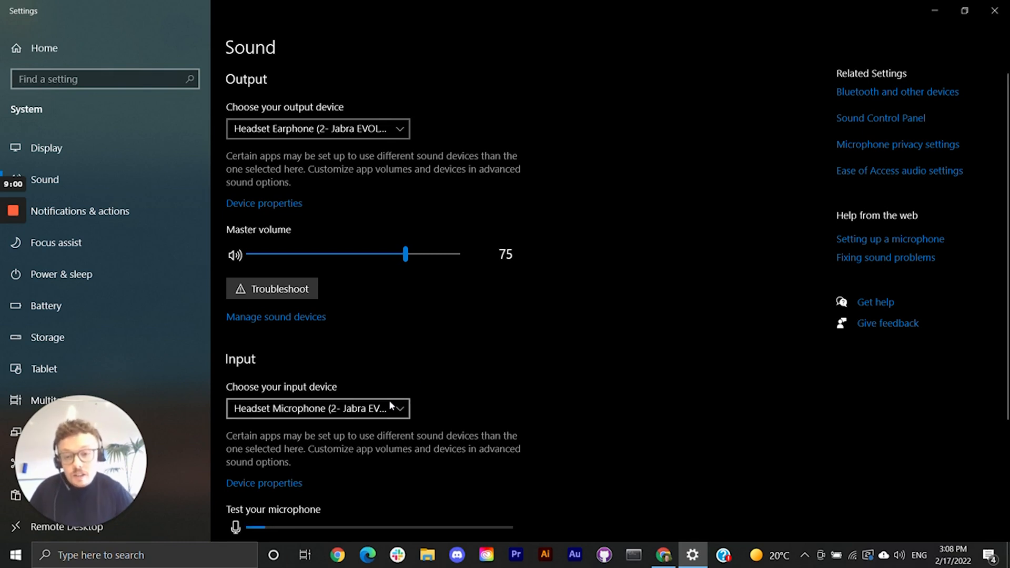
- Keep the Jabra Headset Microphone as input, check its status under Manage sound devices, and return to Sound
left_click(318, 408)
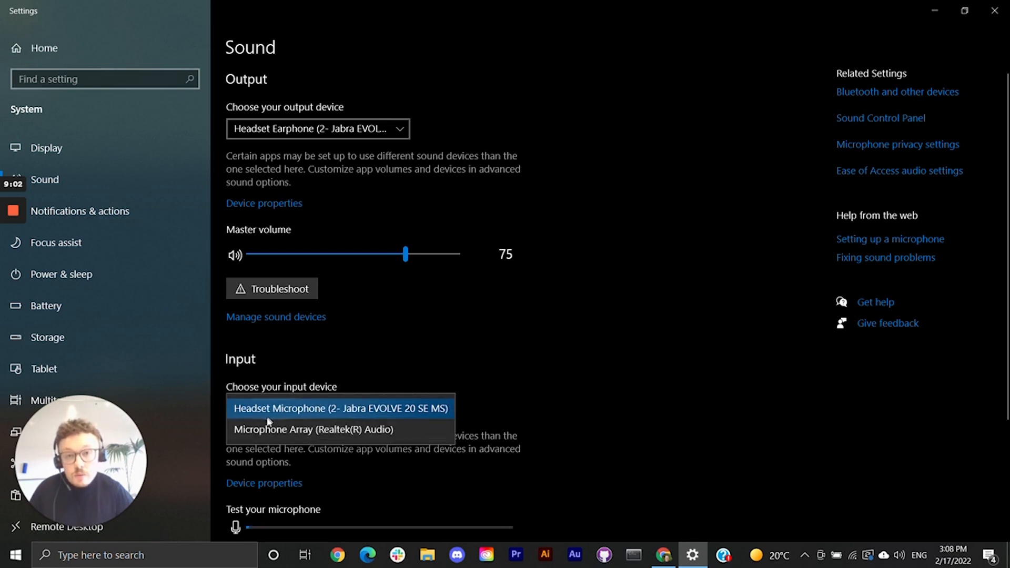
mouse_move(356, 427)
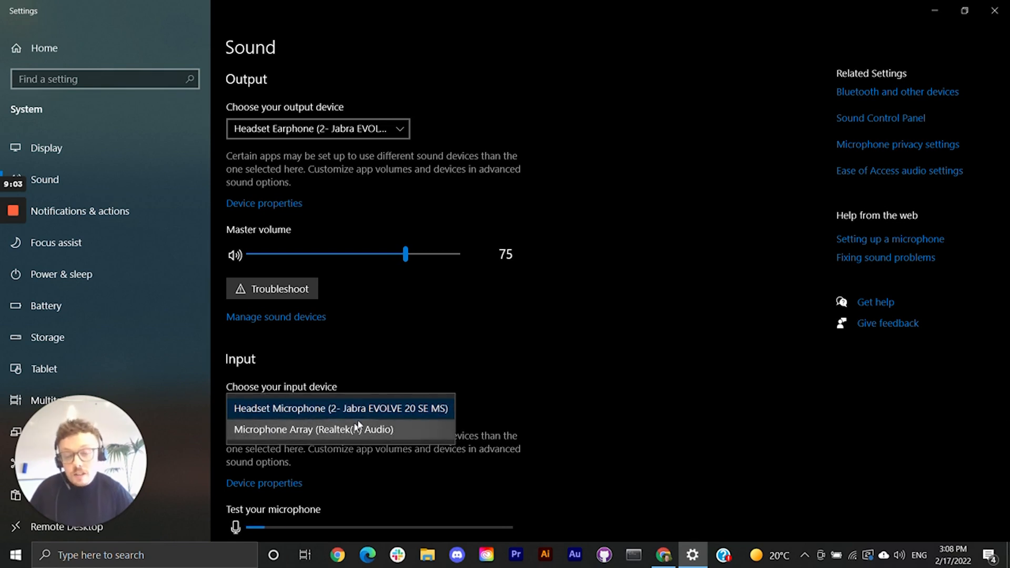
left_click(338, 408)
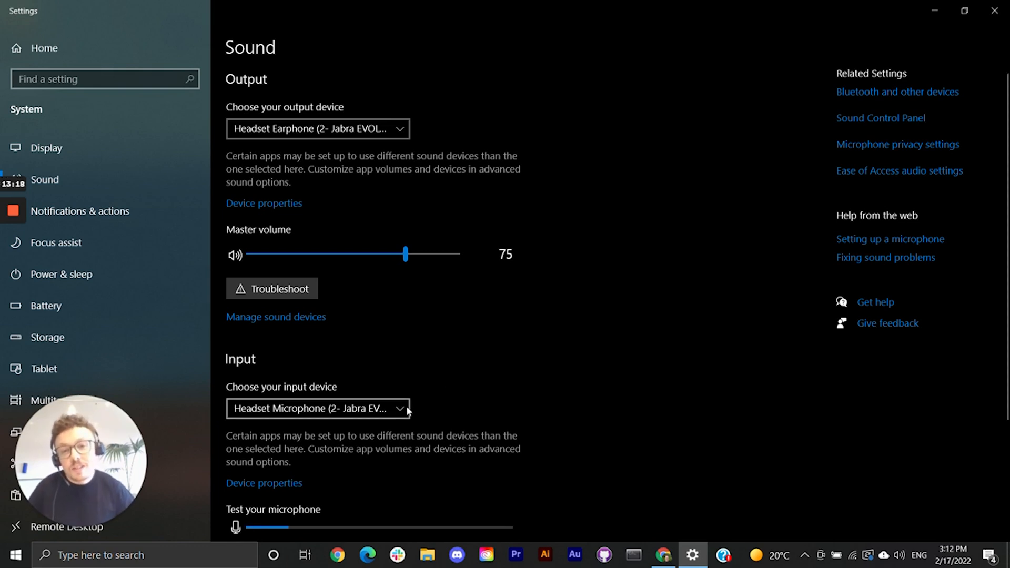
mouse_move(359, 404)
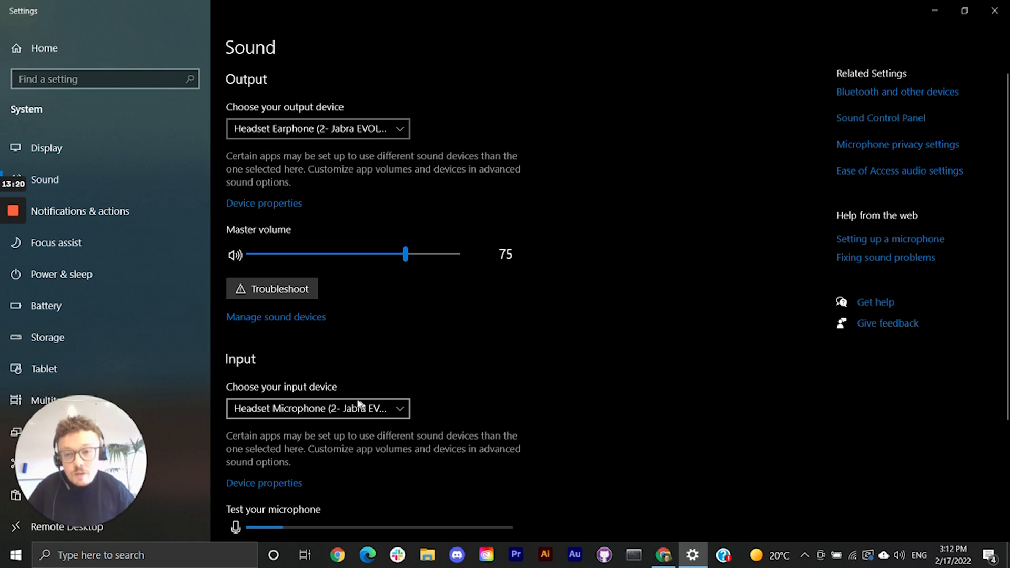
mouse_move(292, 322)
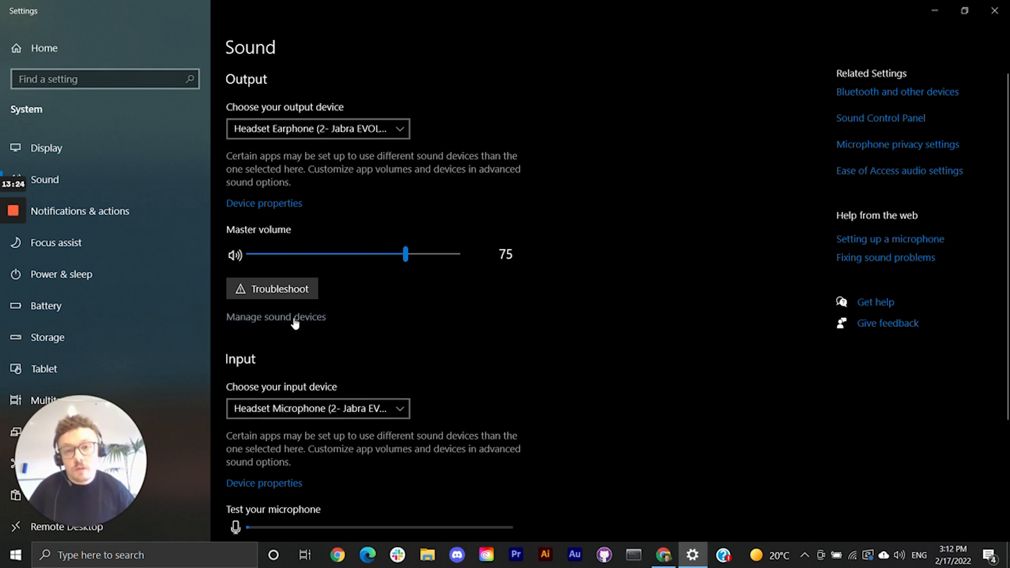
left_click(275, 316)
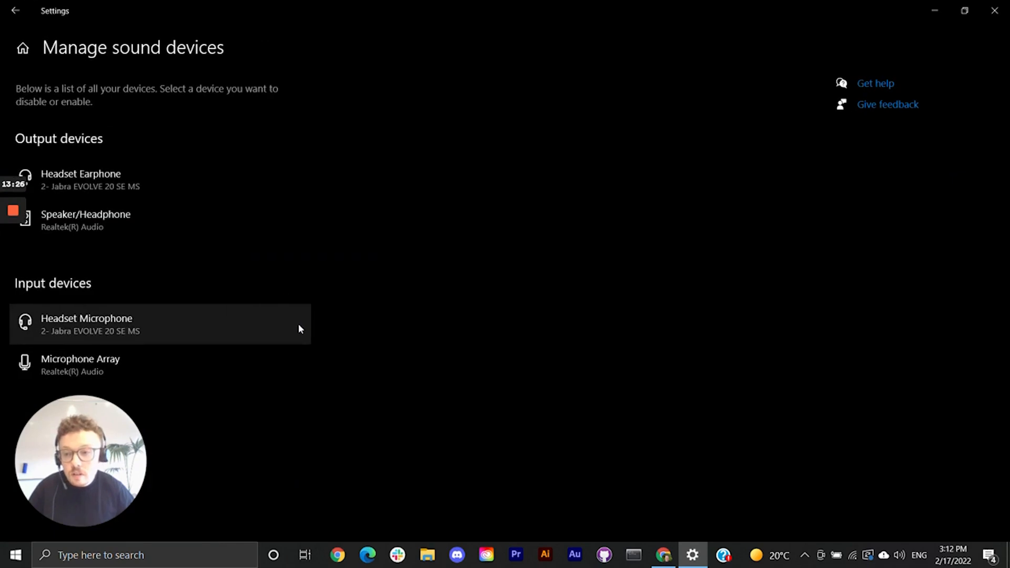
mouse_move(217, 312)
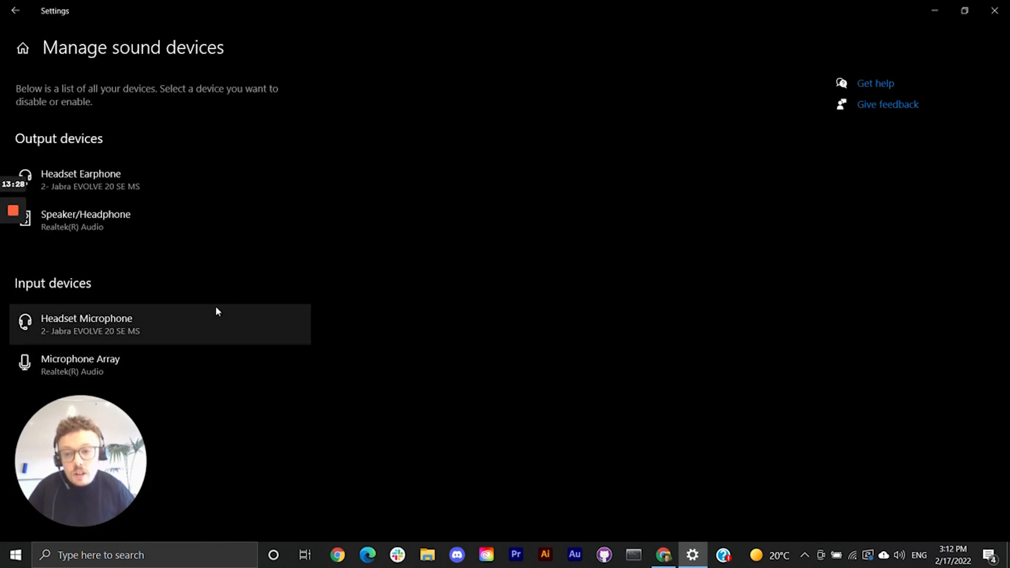
mouse_move(194, 260)
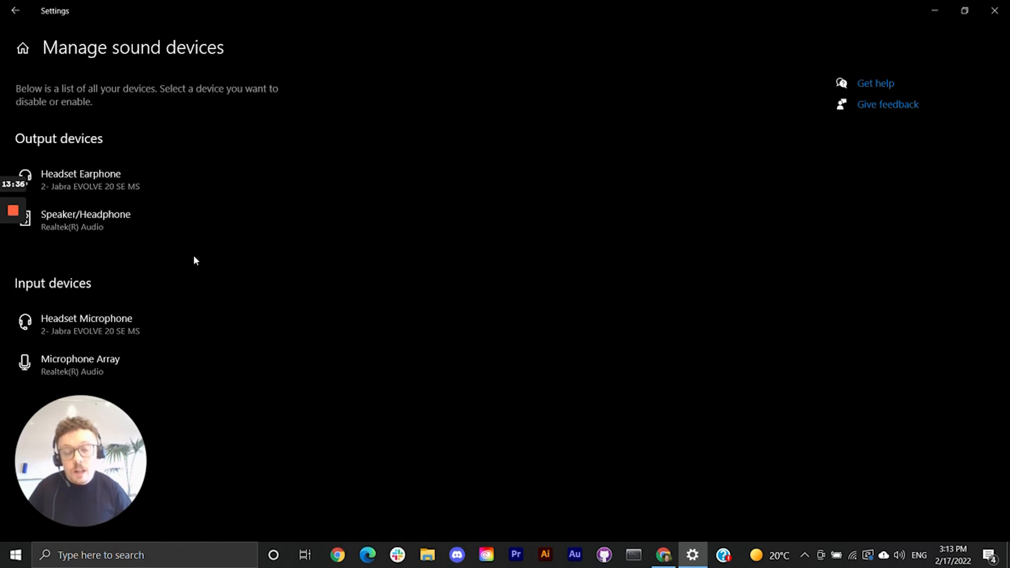
mouse_move(248, 298)
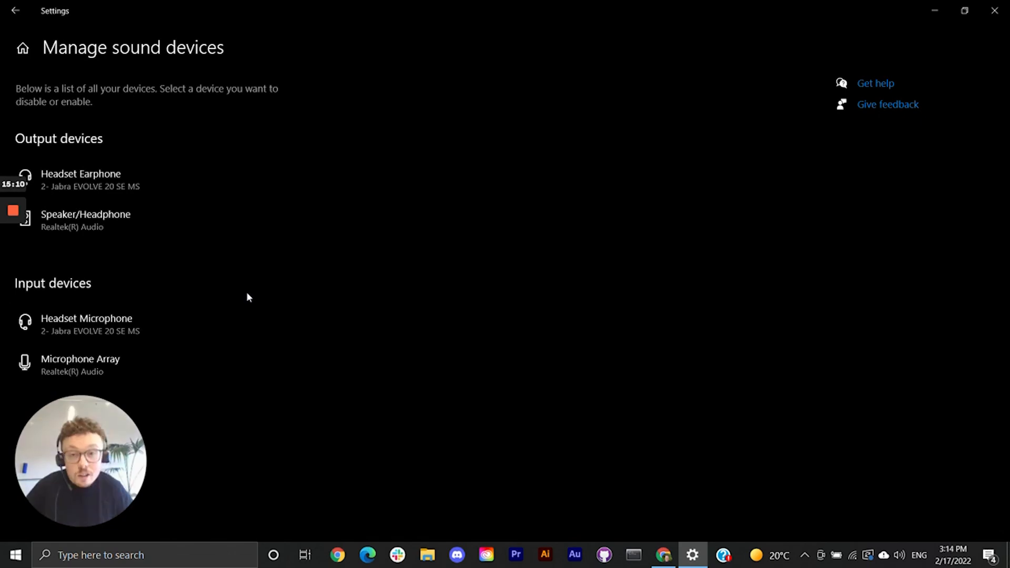
left_click(20, 13)
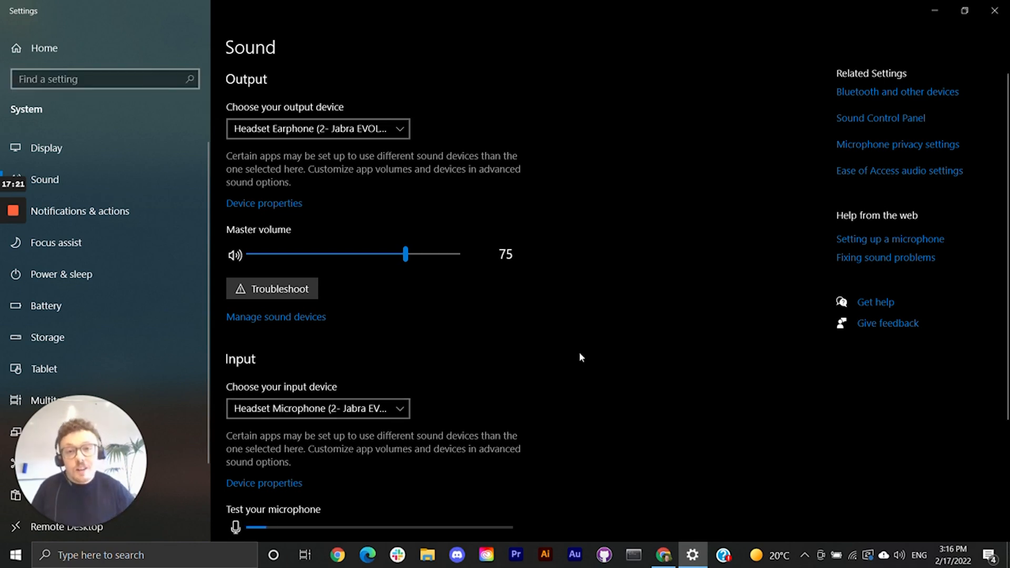
mouse_move(585, 369)
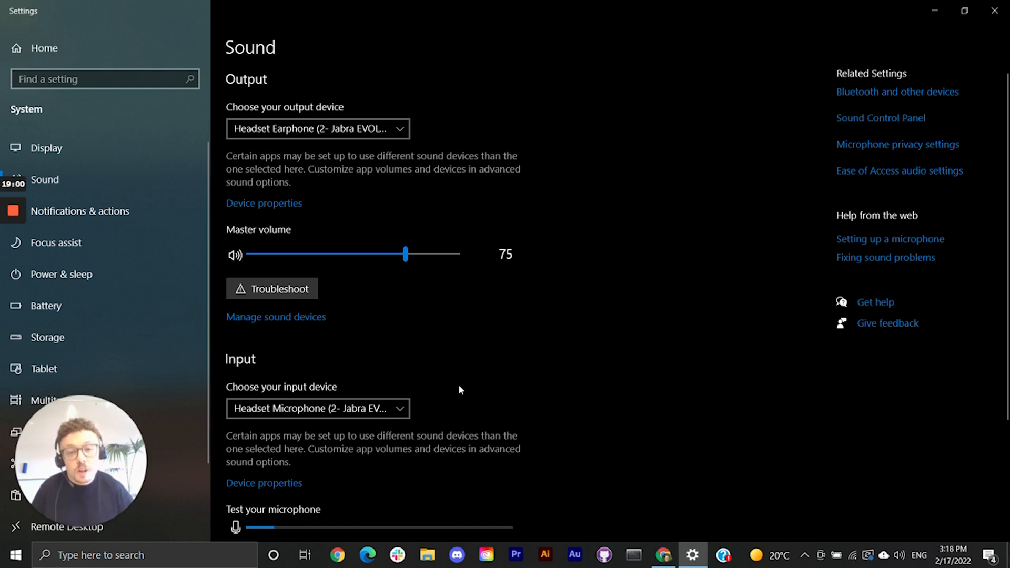
- Scroll to the Test your microphone bar with master volume at 100 and Jabra mic as input
scroll("down", 3)
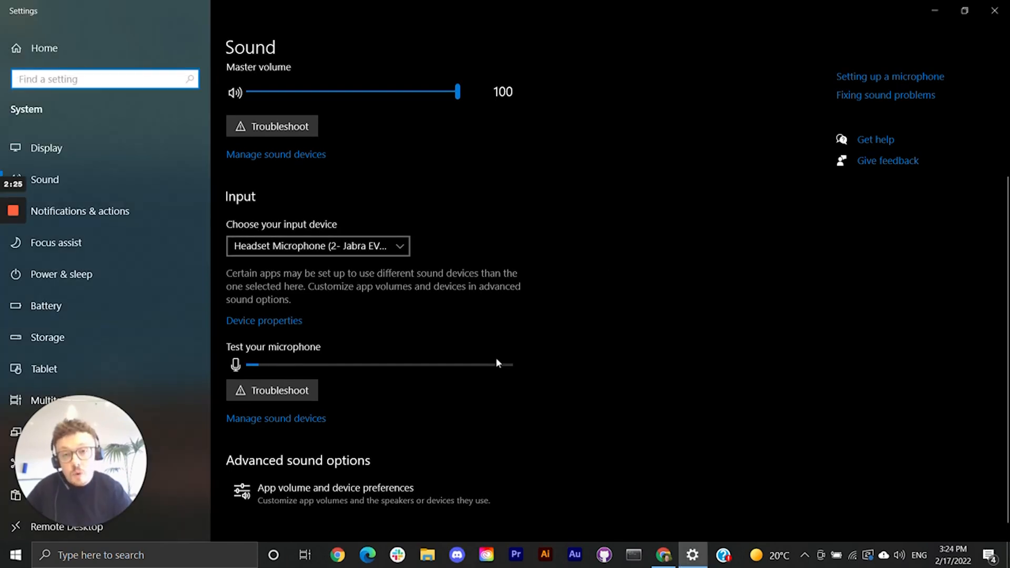
mouse_move(350, 423)
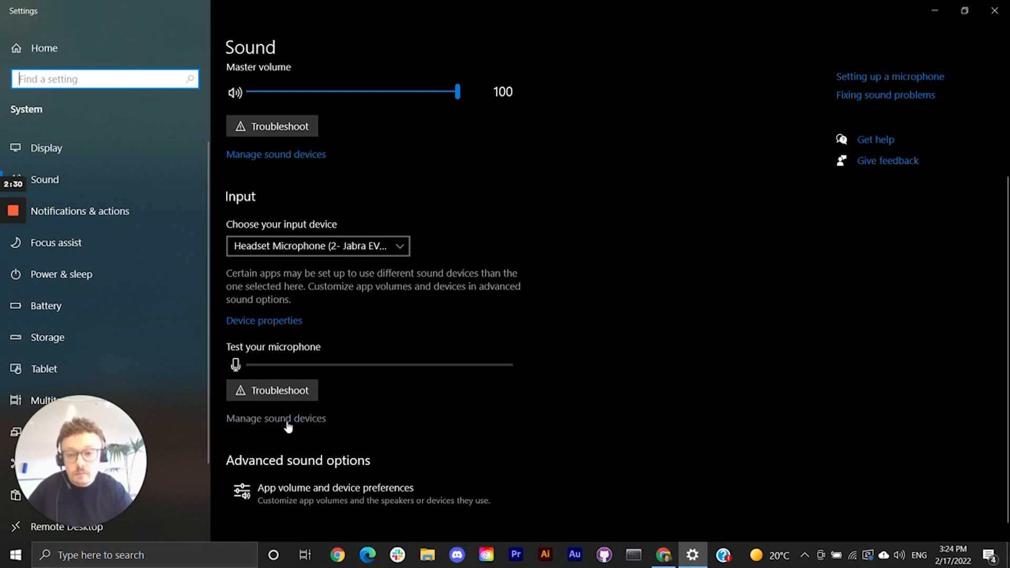
- Expand the Headset Microphone entry in Manage sound devices to confirm it is enabled
left_click(276, 419)
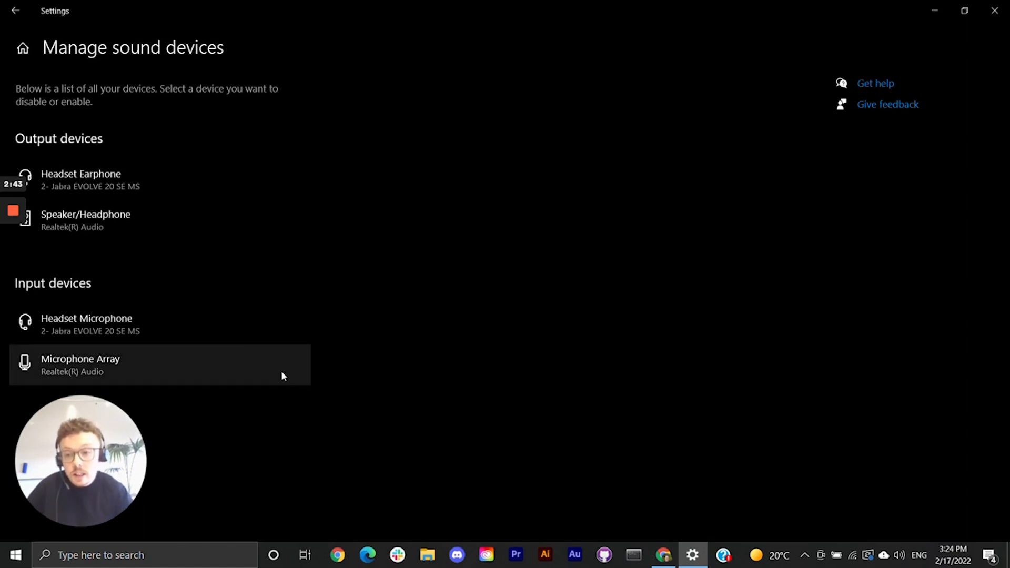
left_click(84, 324)
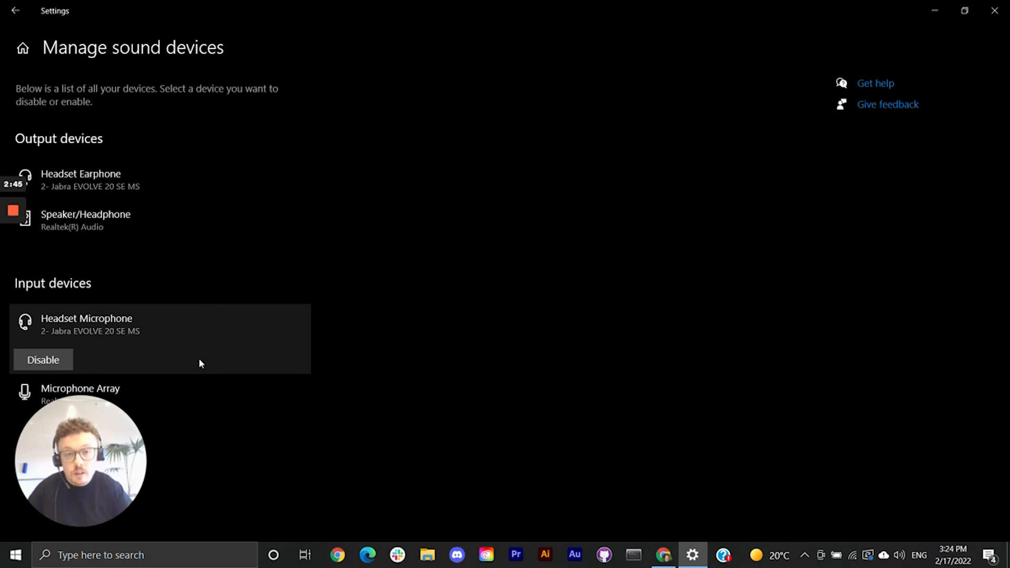
mouse_move(240, 323)
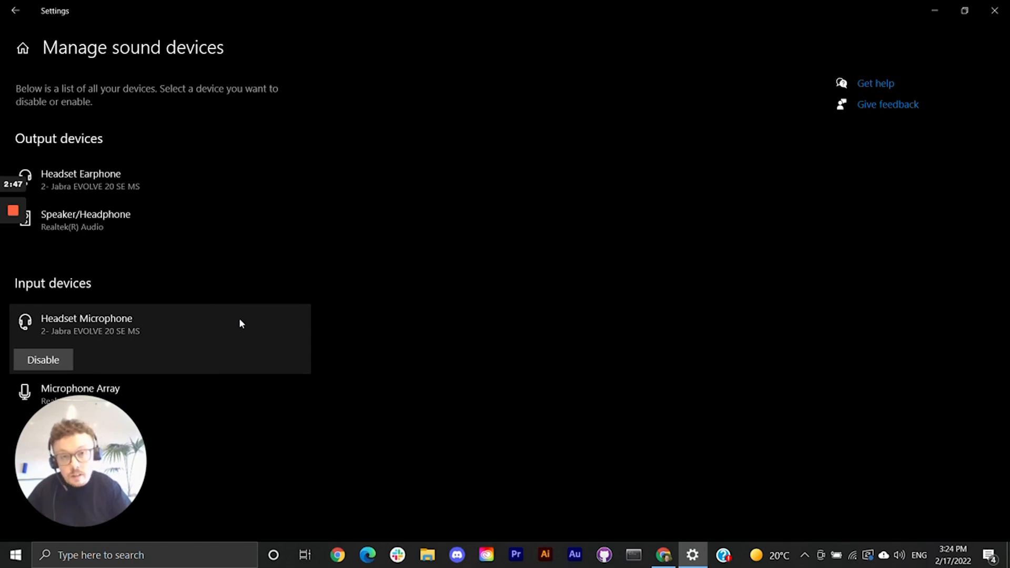
mouse_move(33, 25)
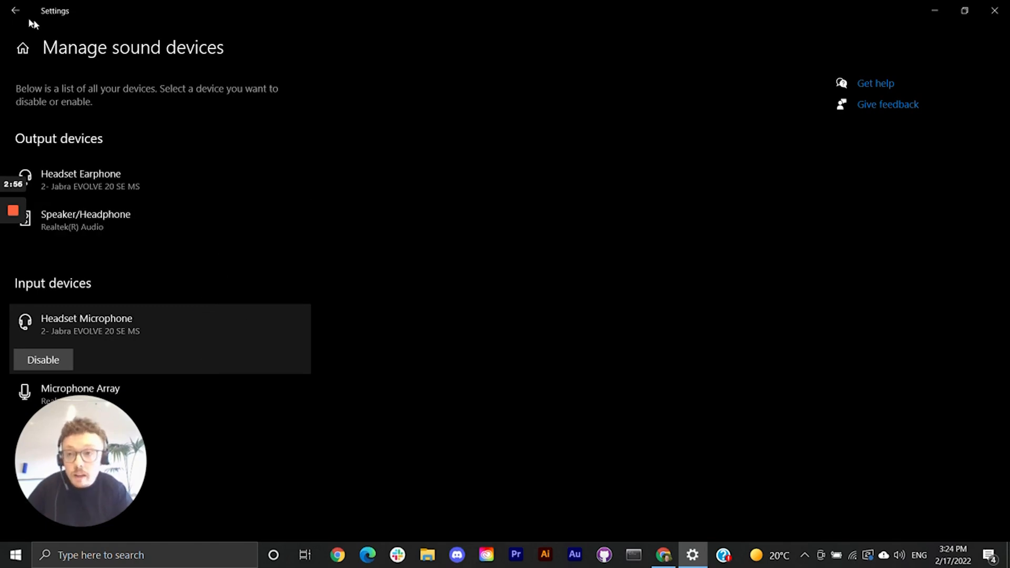
- Return to the main Sound page and scroll to Advanced sound options
left_click(18, 12)
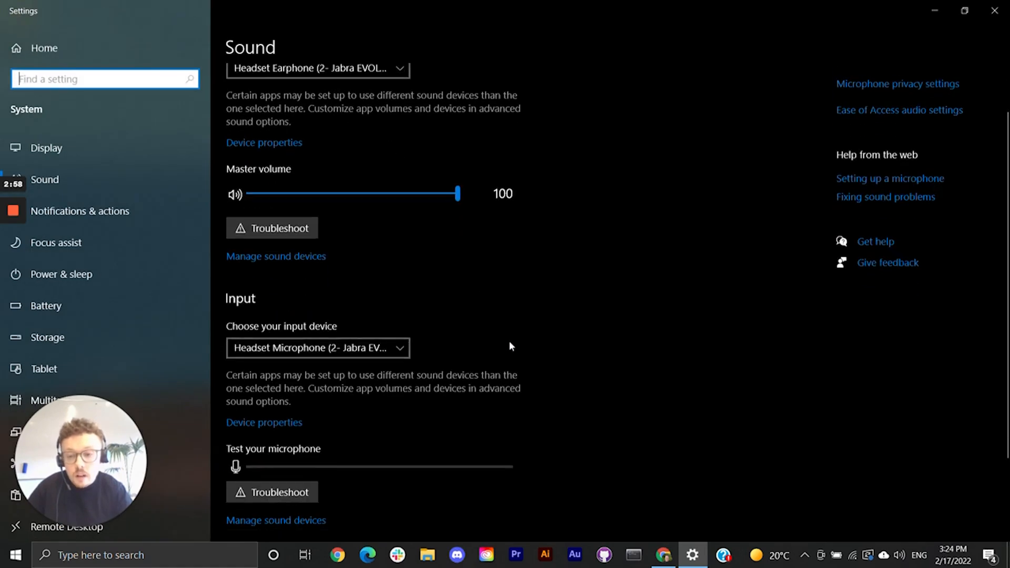
scroll("down", 3)
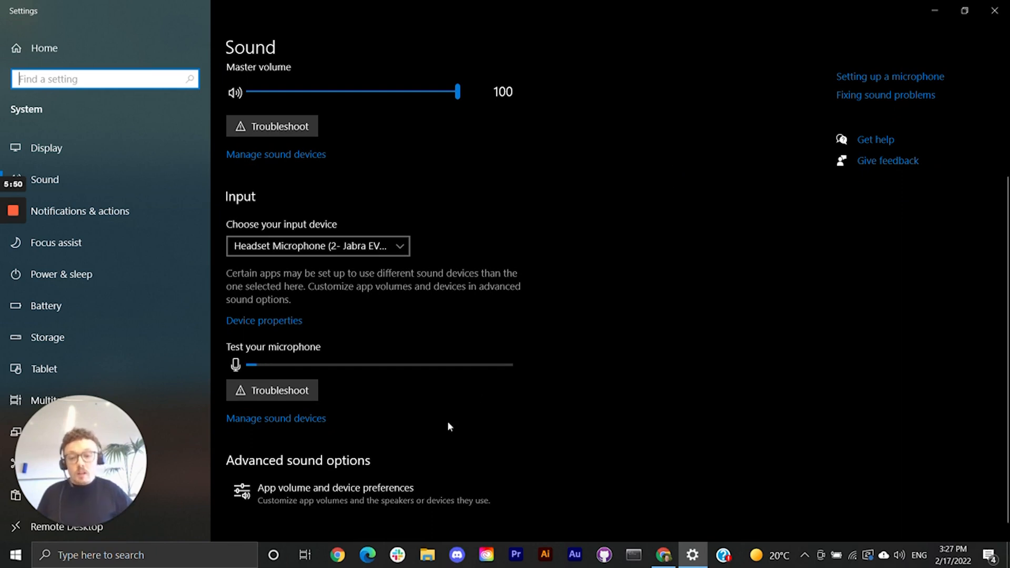
mouse_move(316, 508)
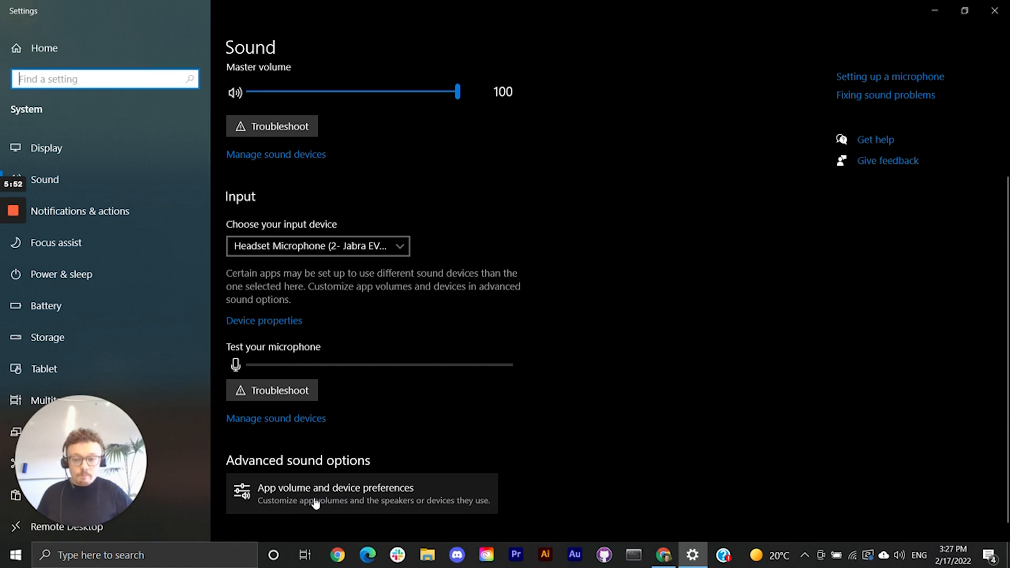
- In App volume and device preferences, keep Jabra Headset Earphone as output with every app on Default
left_click(307, 493)
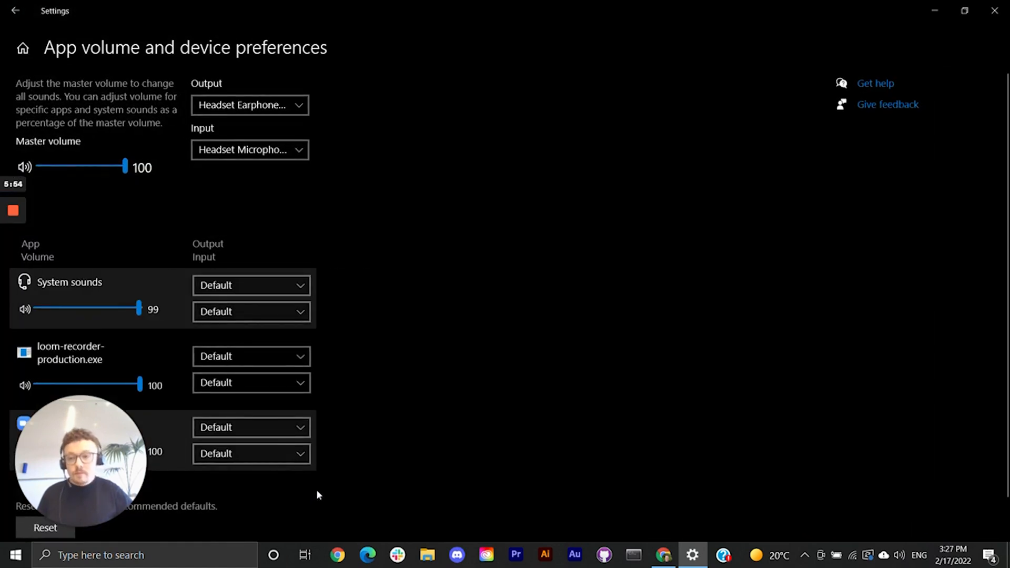
mouse_move(364, 443)
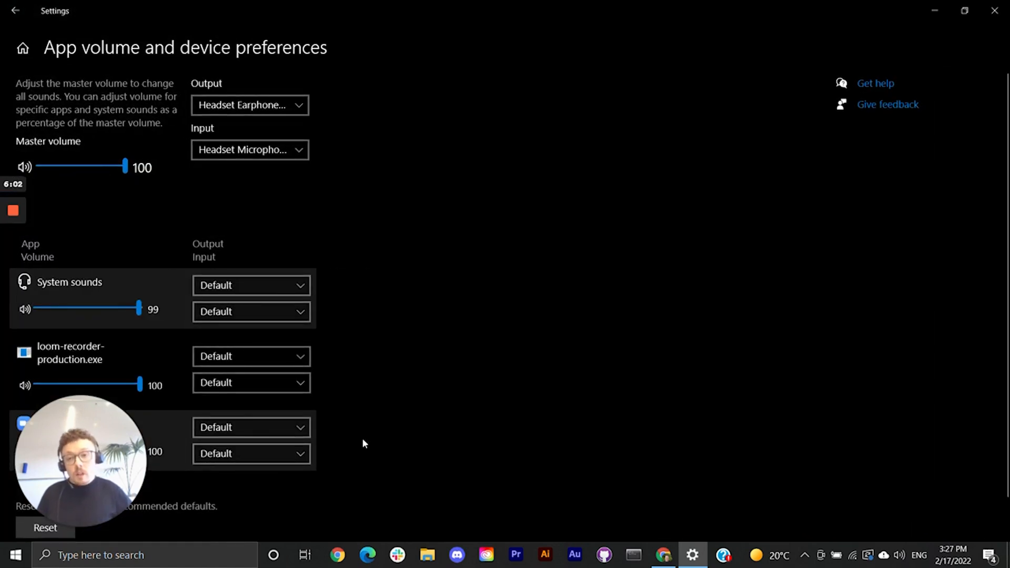
mouse_move(485, 307)
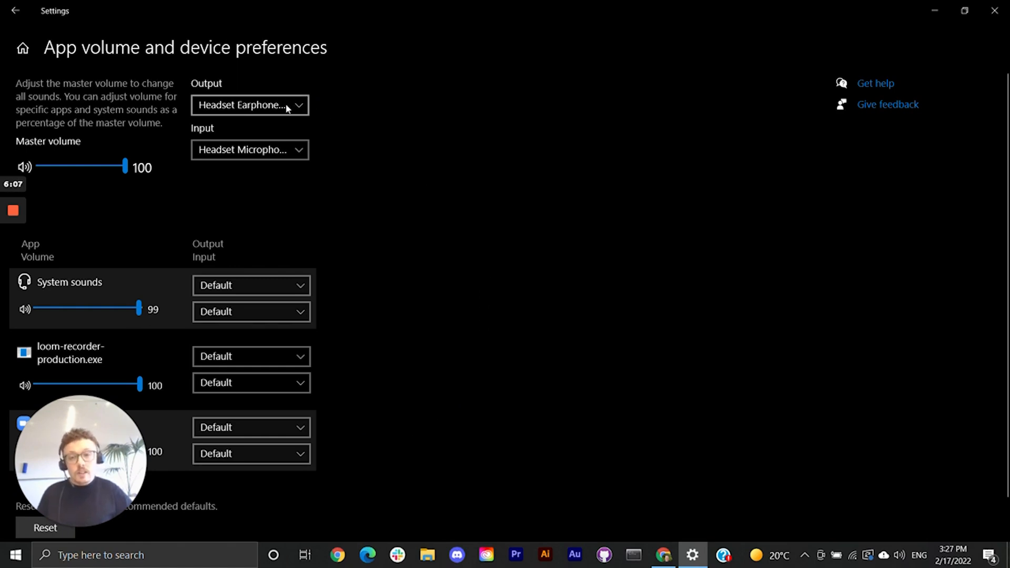
left_click(249, 106)
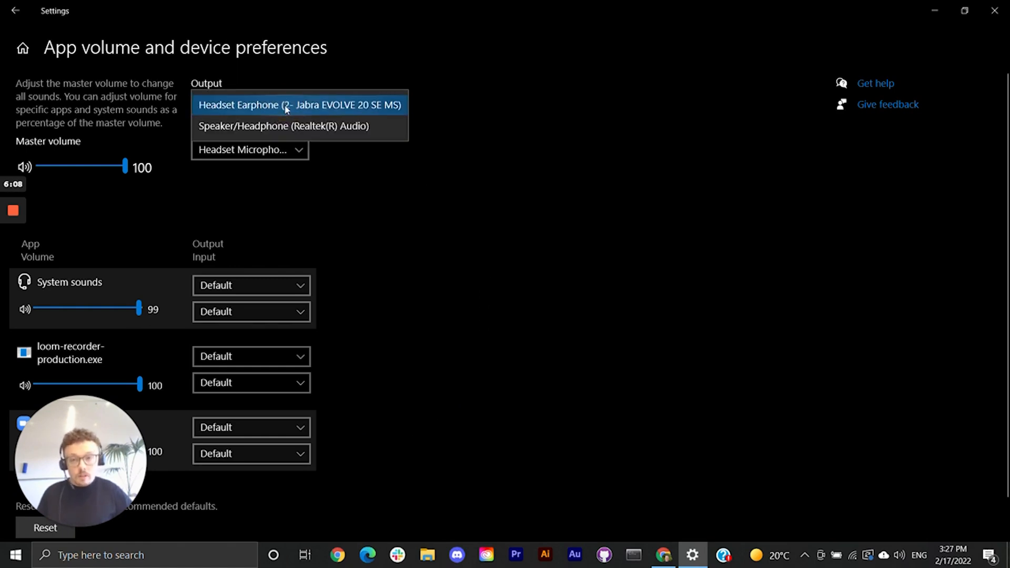
left_click(299, 104)
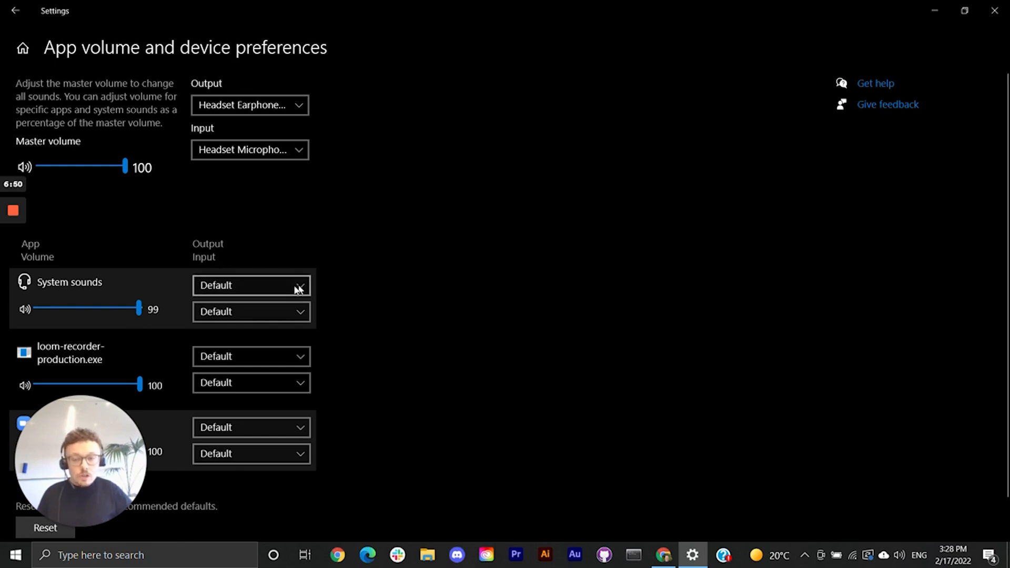
mouse_move(290, 286)
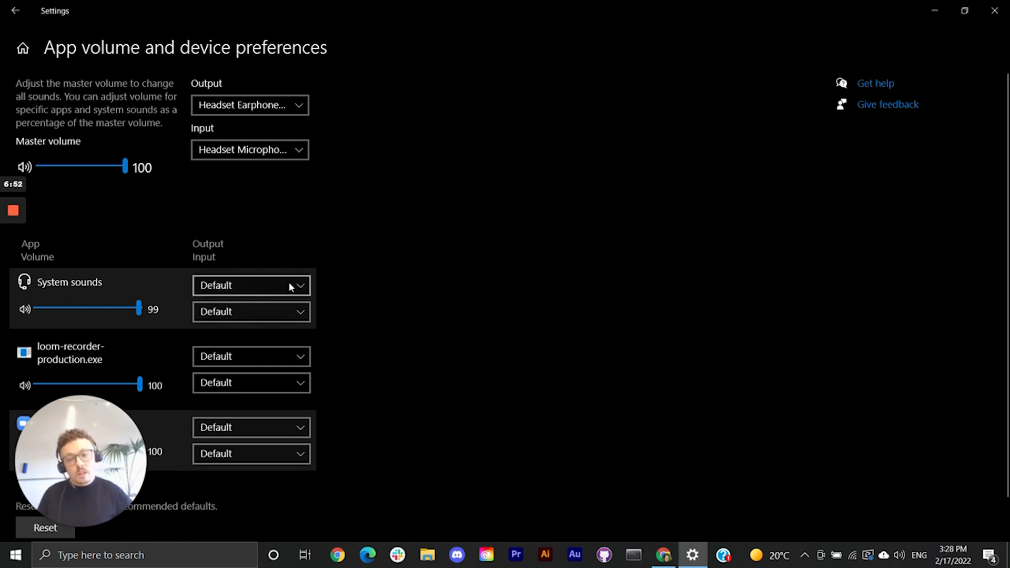
mouse_move(254, 340)
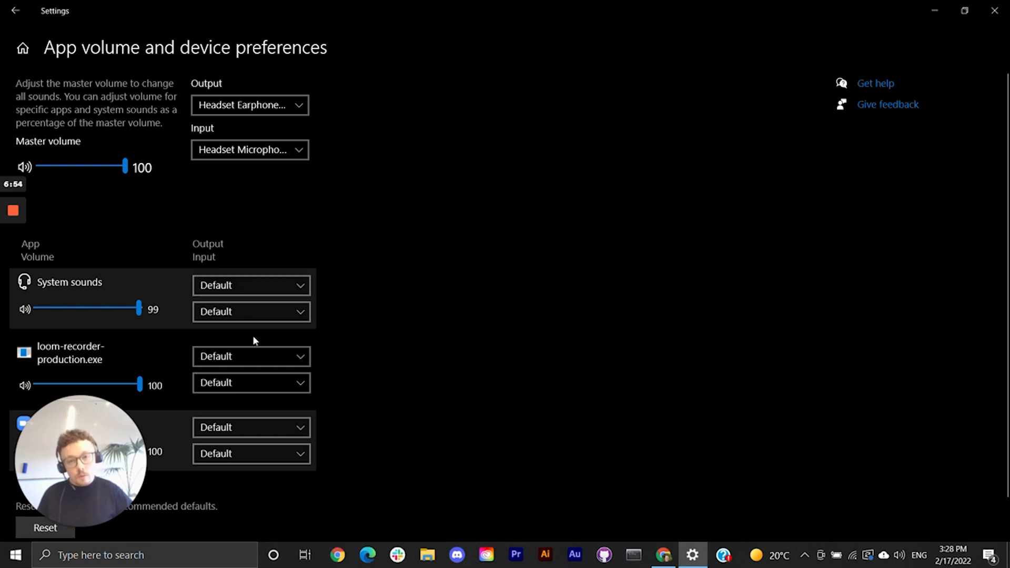